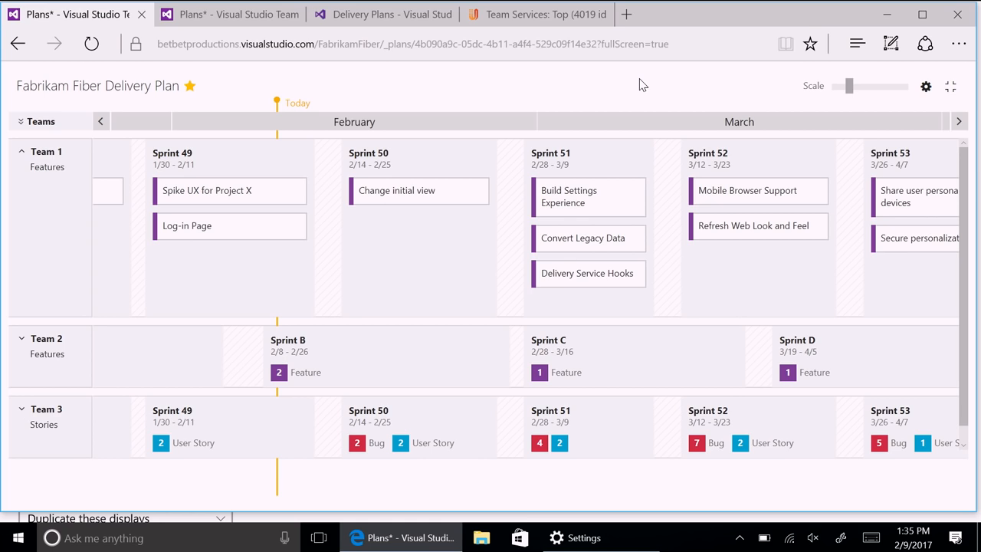
mouse_move(803, 86)
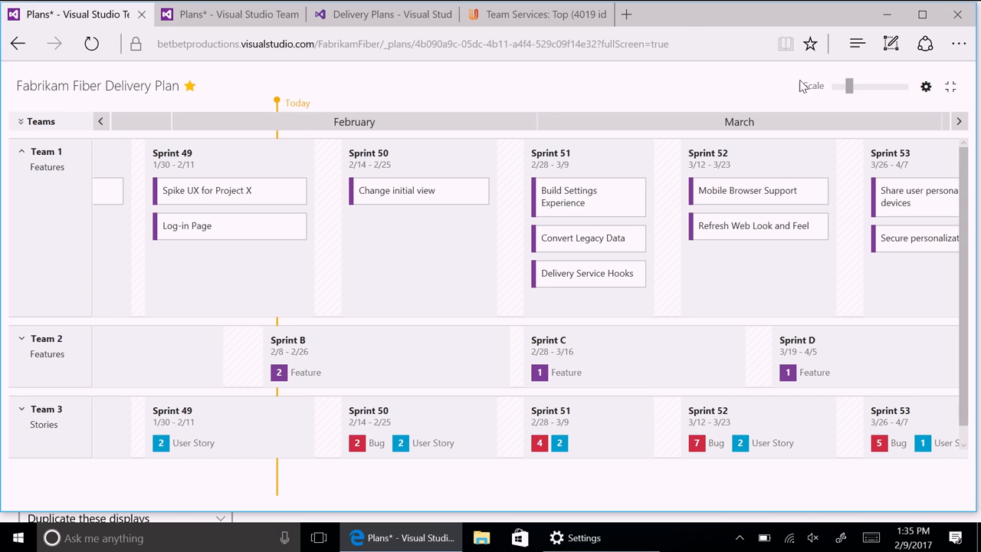
mouse_move(828, 70)
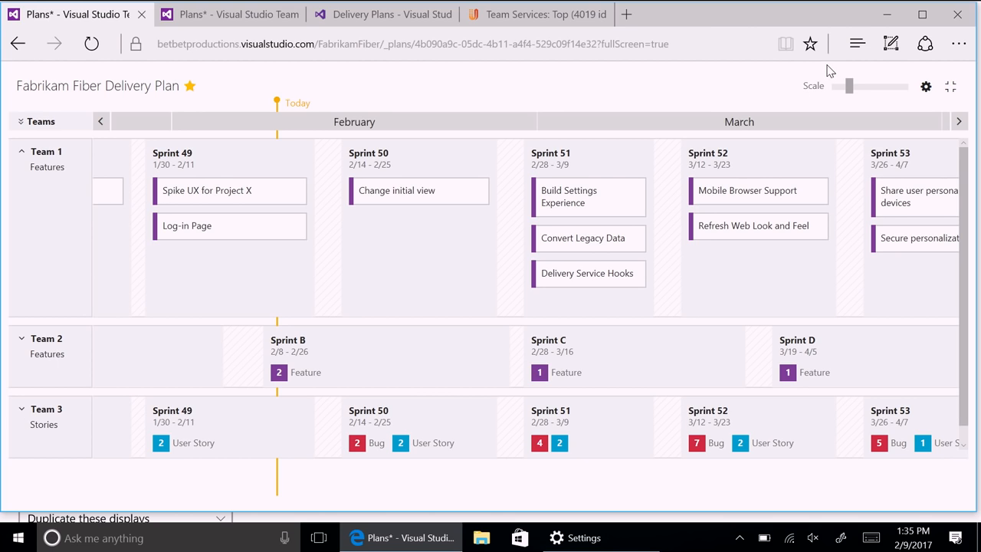
Step: Adjust the Scale slider out to January-April, in to March only, then settle on a medium scale
drag(843, 86, 851, 86)
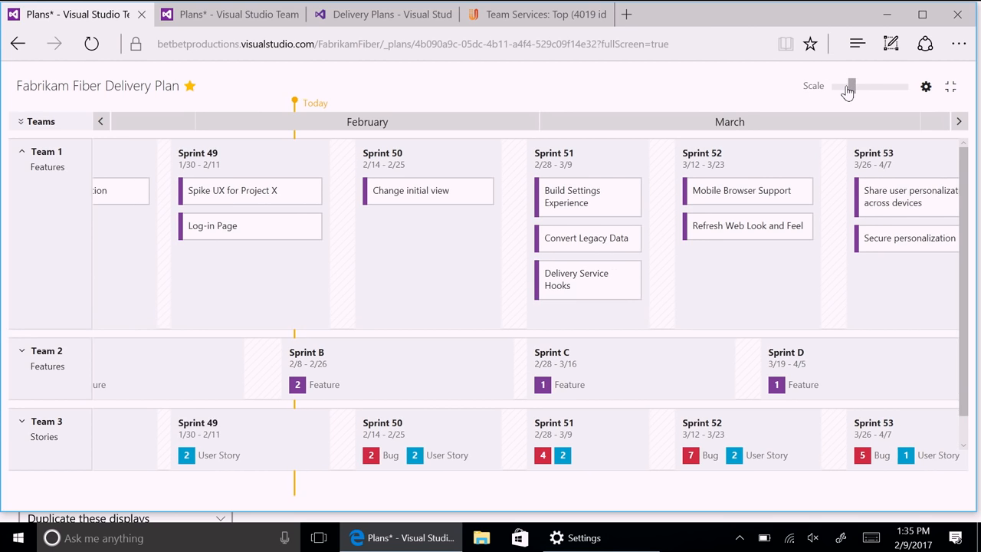
drag(852, 85, 837, 85)
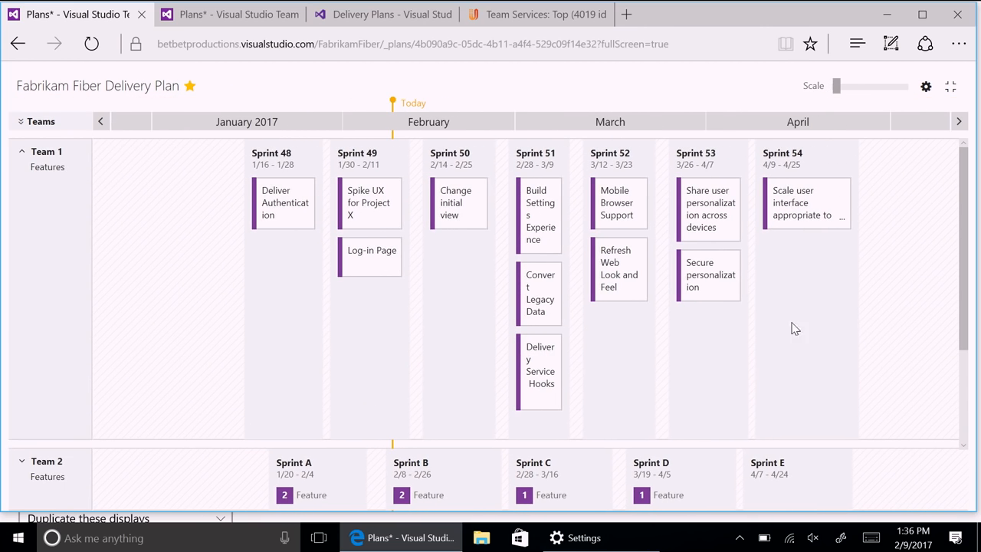
mouse_move(620, 268)
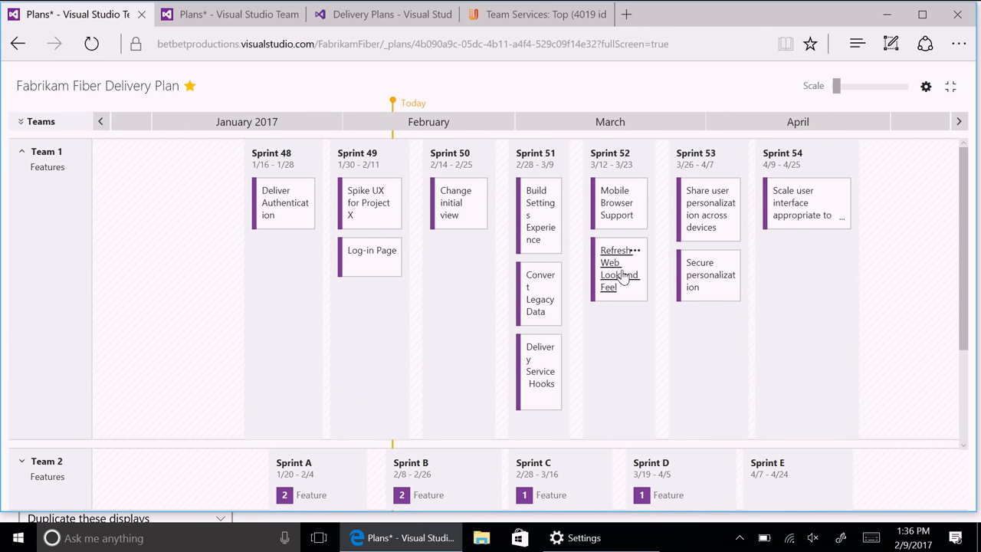
mouse_move(619, 268)
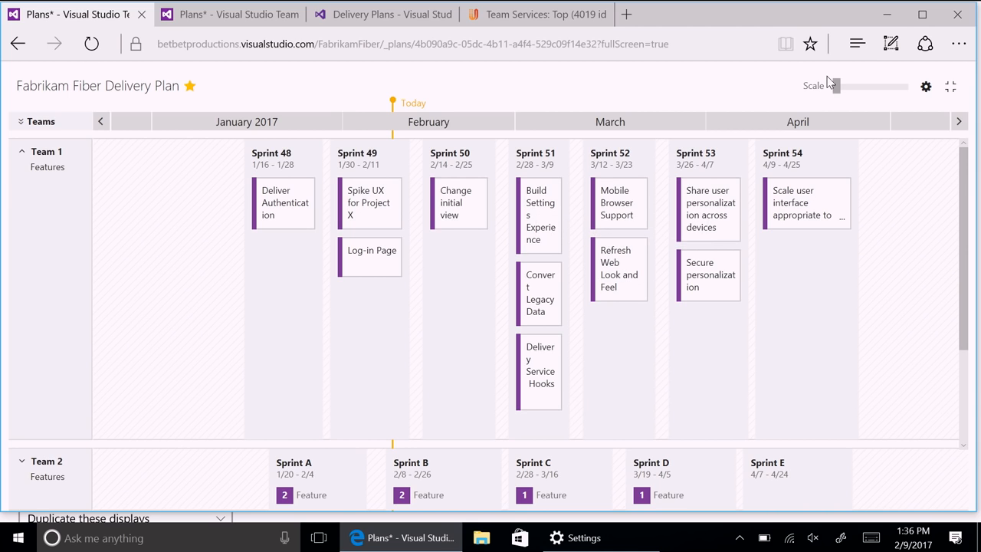
drag(831, 86, 889, 86)
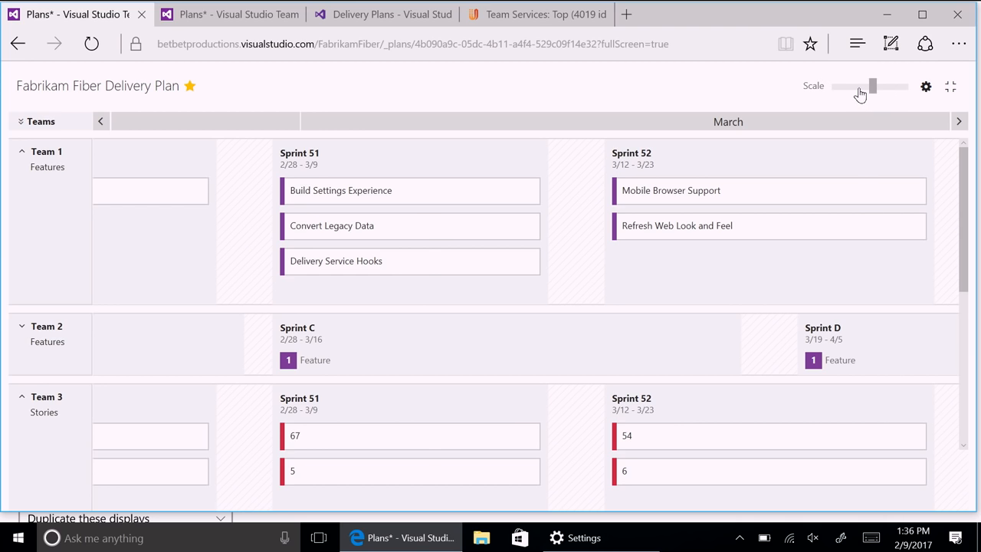
drag(873, 86, 846, 86)
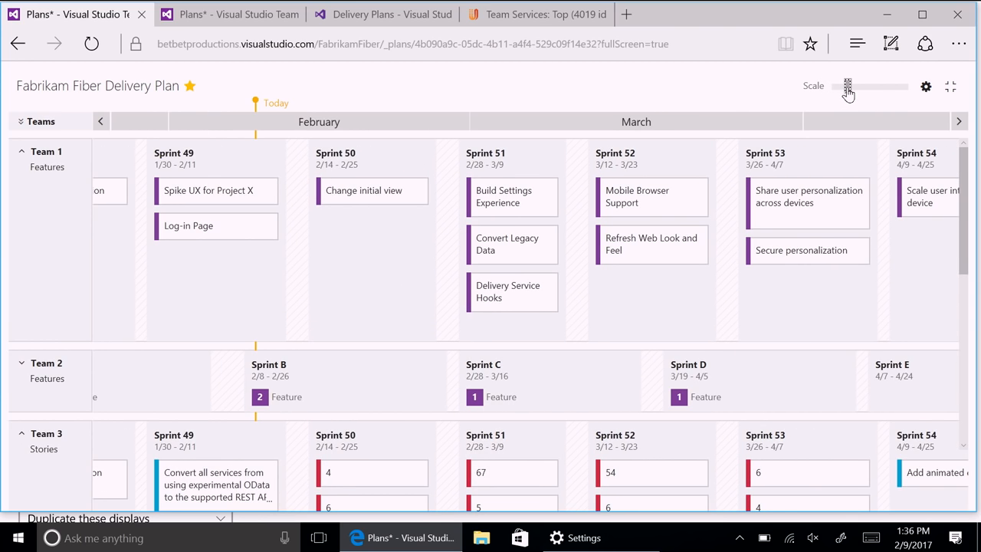
mouse_move(732, 85)
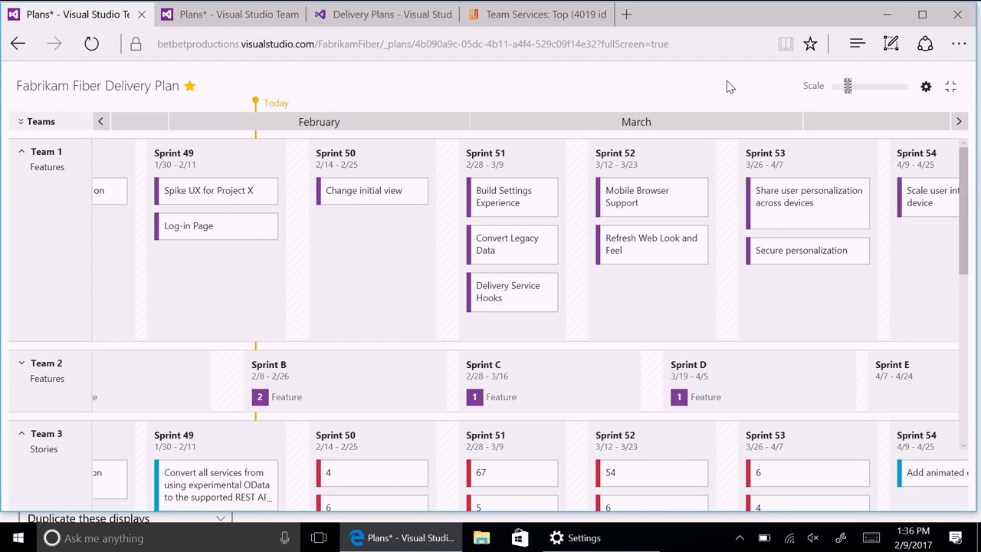
mouse_move(733, 86)
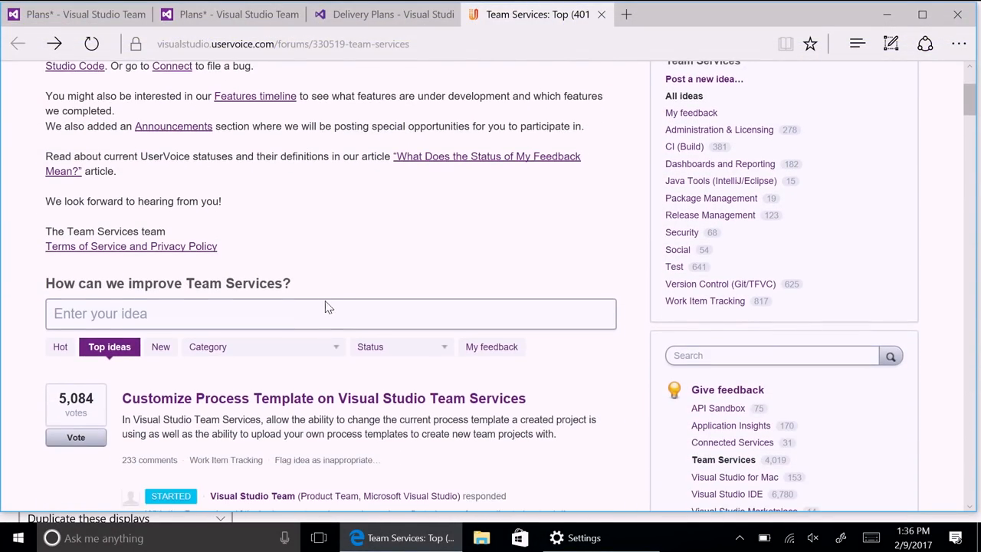
Step: Scroll the UserVoice Team Services forum down to the Top ideas list
scroll(down, 3)
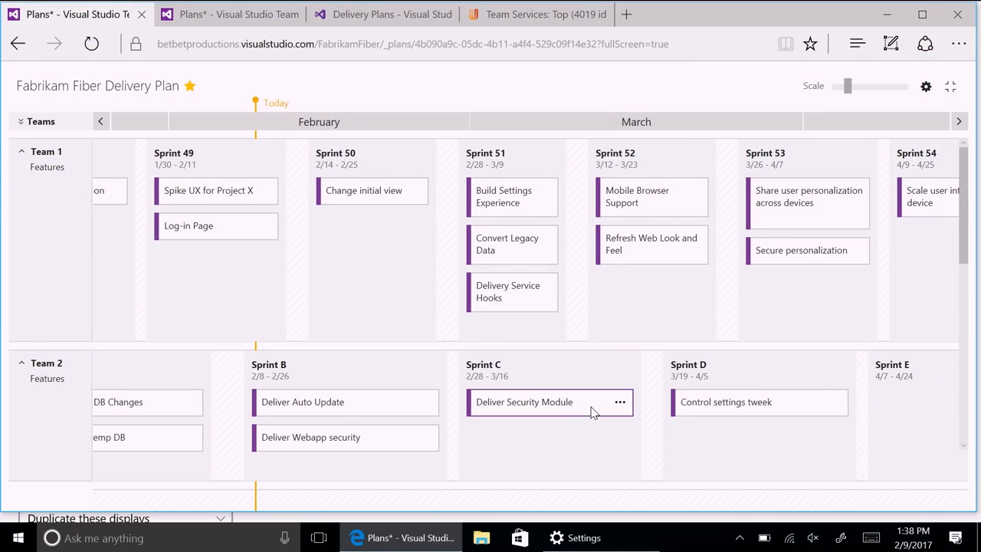
mouse_move(564, 423)
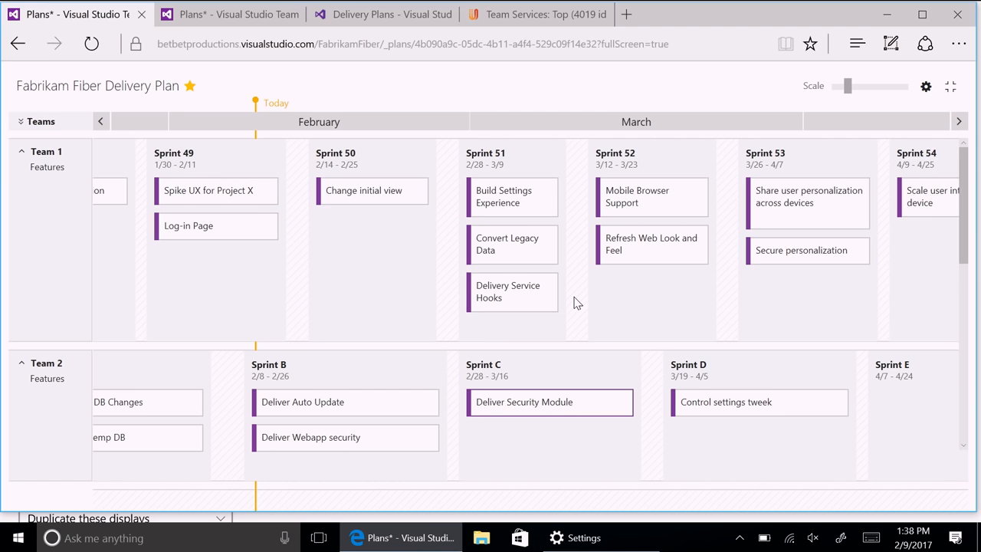
mouse_move(472, 334)
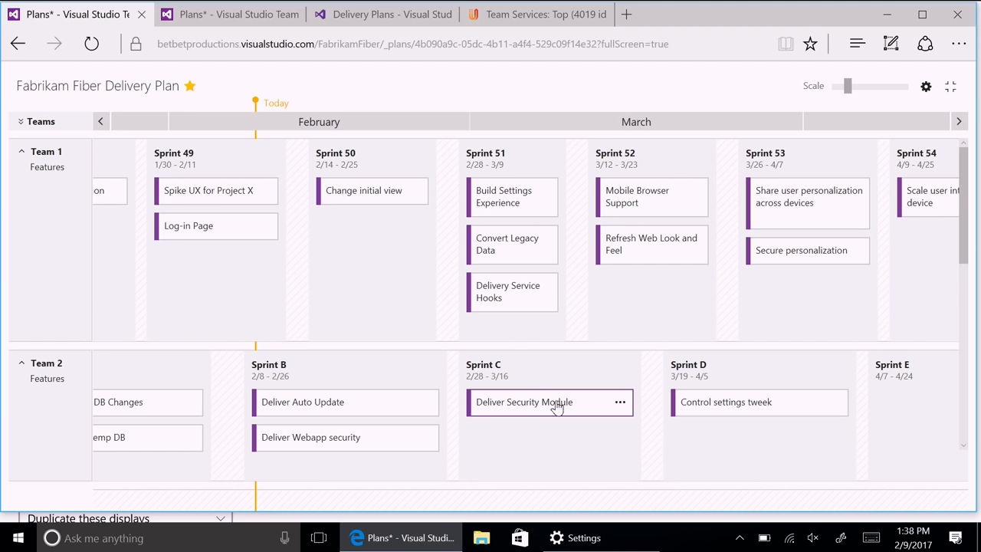
Step: Move the Deliver Security Module card into Team 2's Sprint D below Control settings tweek
drag(549, 402, 758, 437)
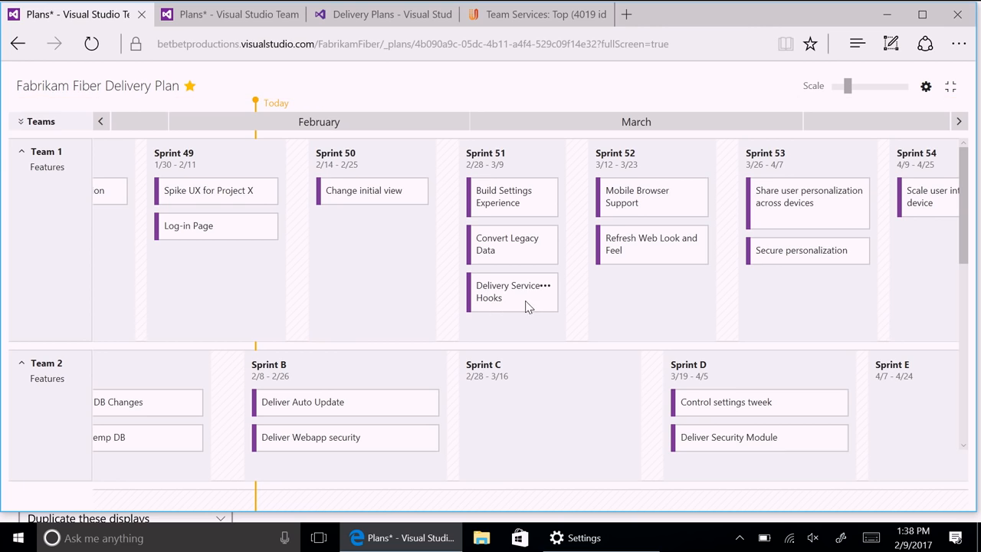
mouse_move(570, 297)
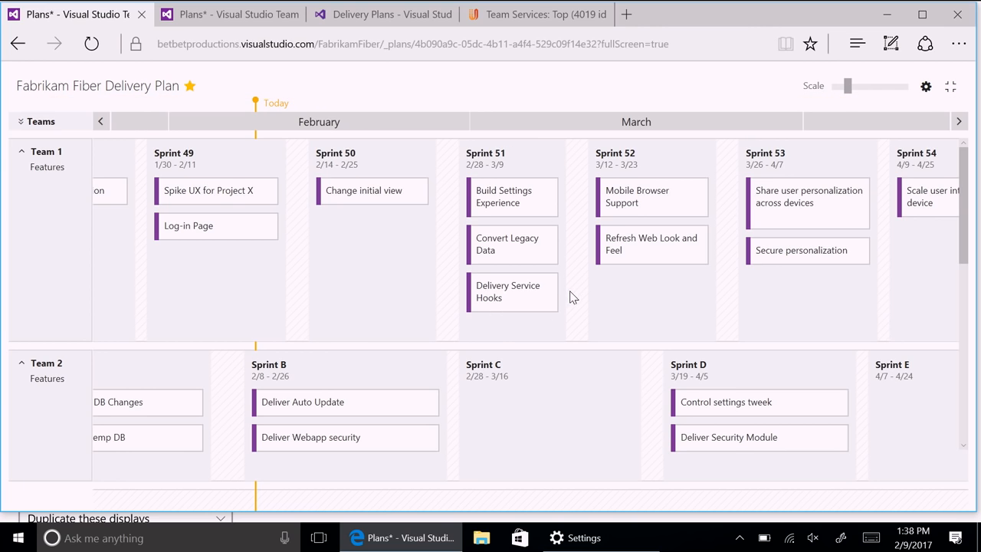
mouse_move(765, 469)
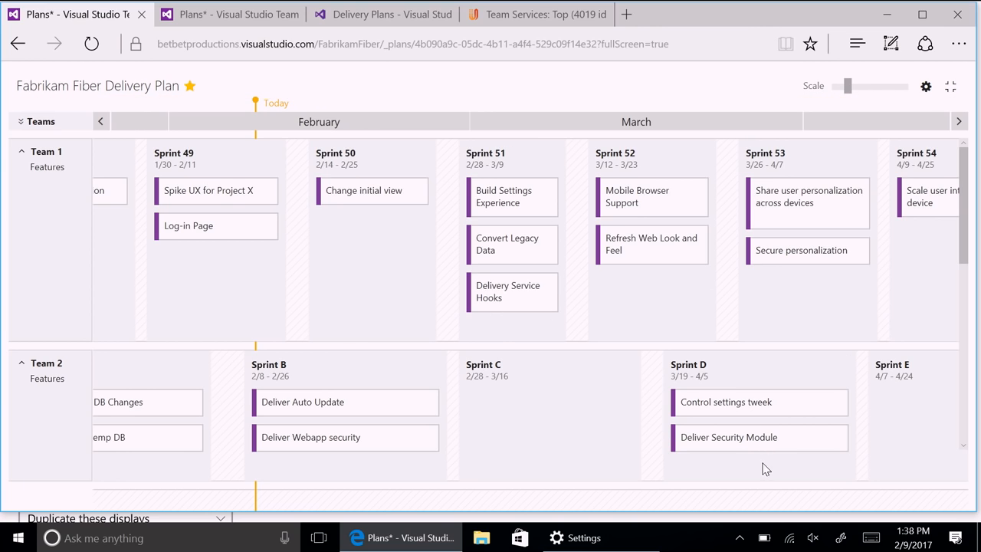
click(730, 437)
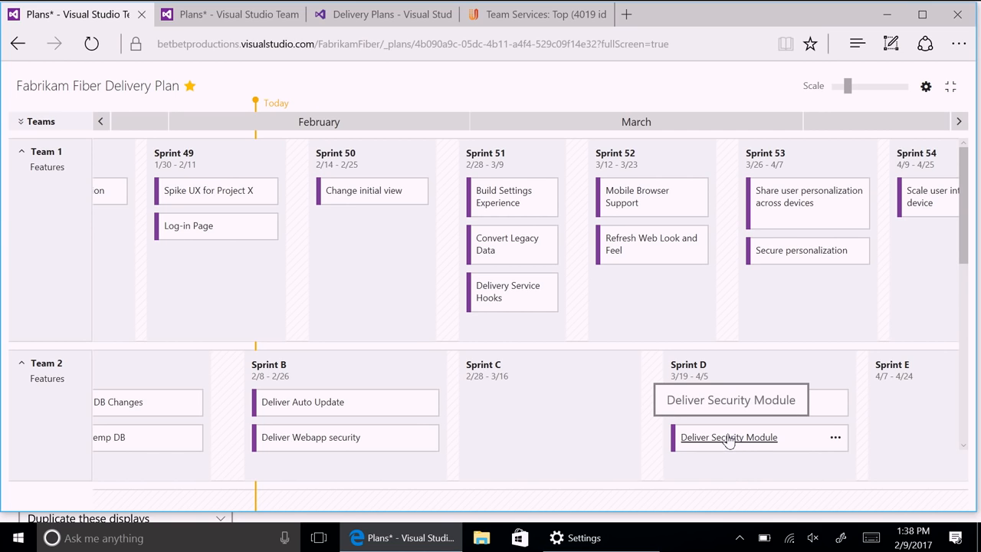
text(Control settings tweek)
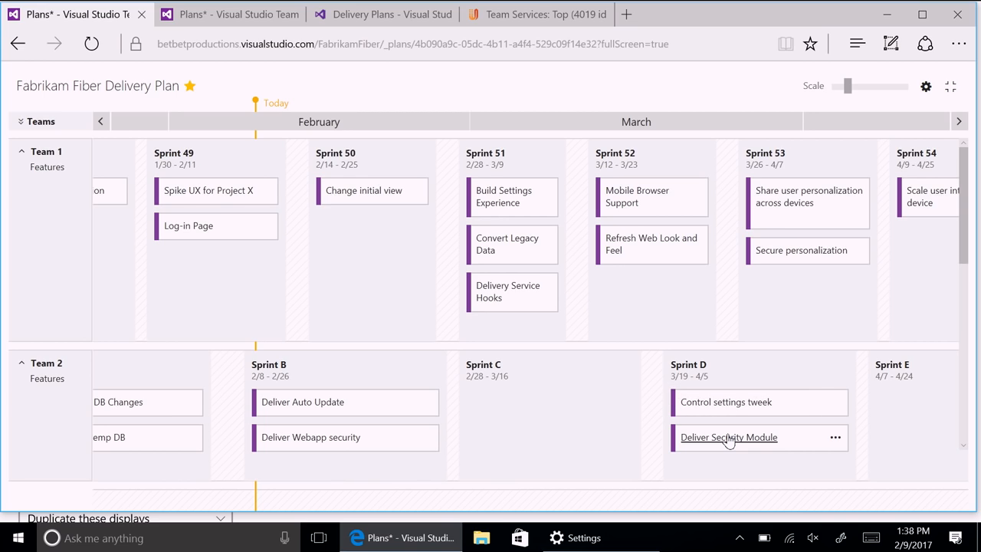